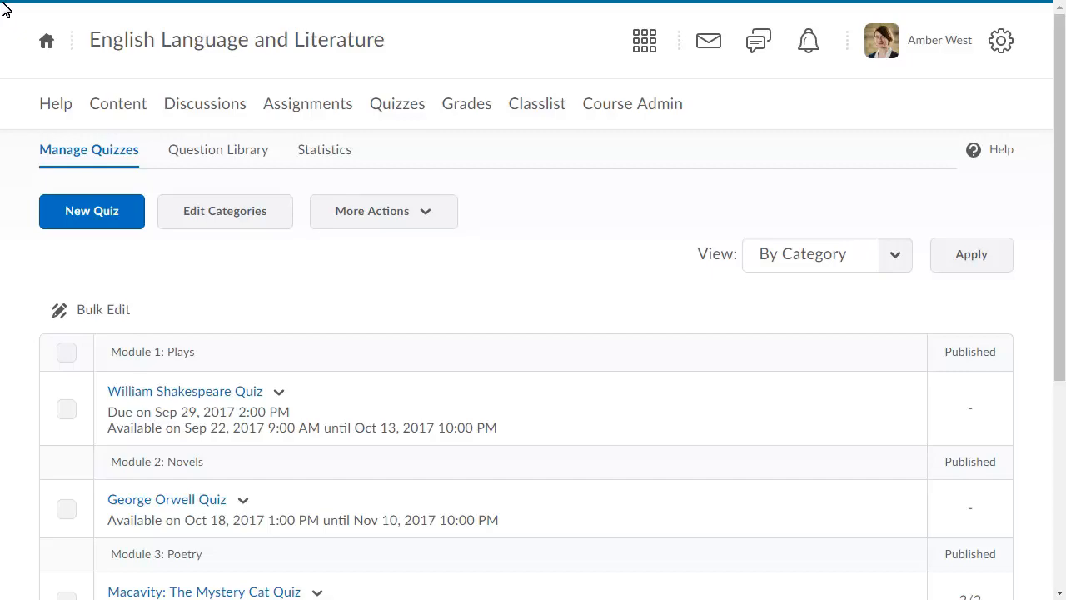
Start a new Multi-Select (M-S) question from the Question Library's New menu
{"action": "left_click", "coordinate": [217, 150]}
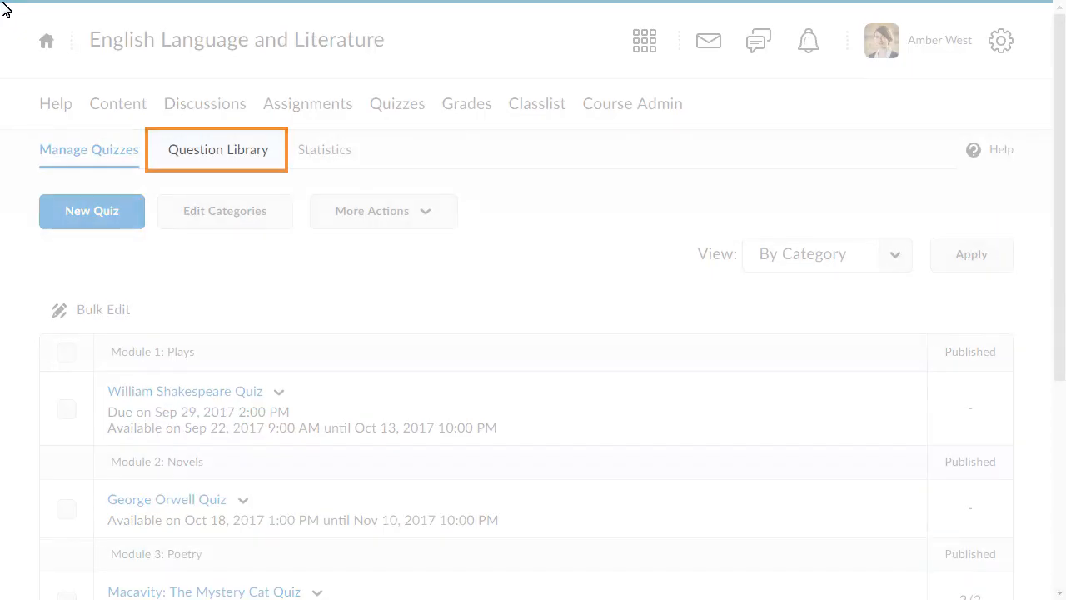
{"action": "left_click", "coordinate": [217, 150]}
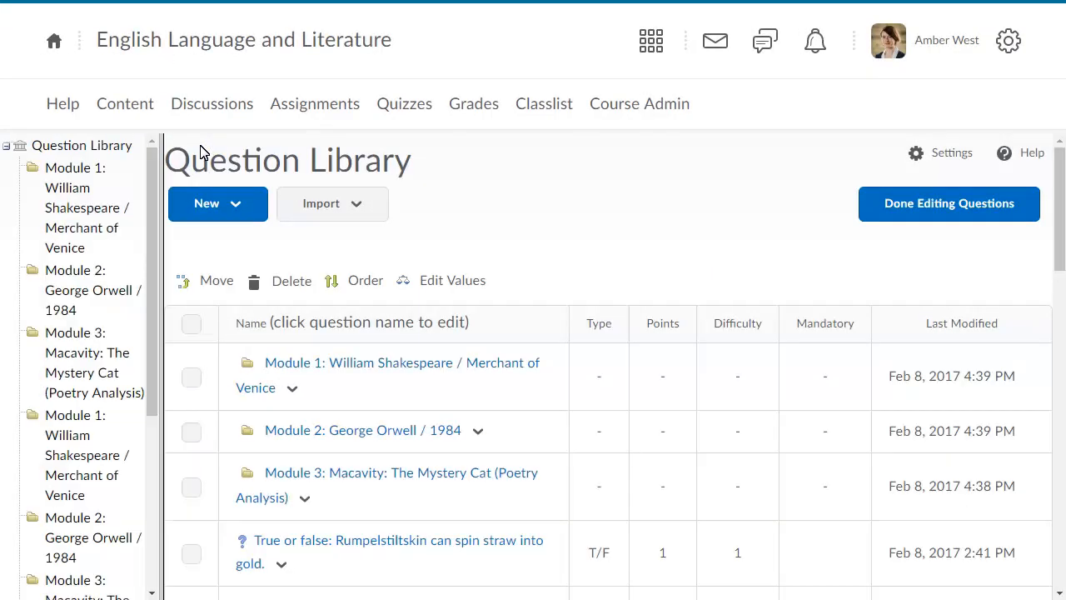
{"action": "mouse_move", "coordinate": [236, 183]}
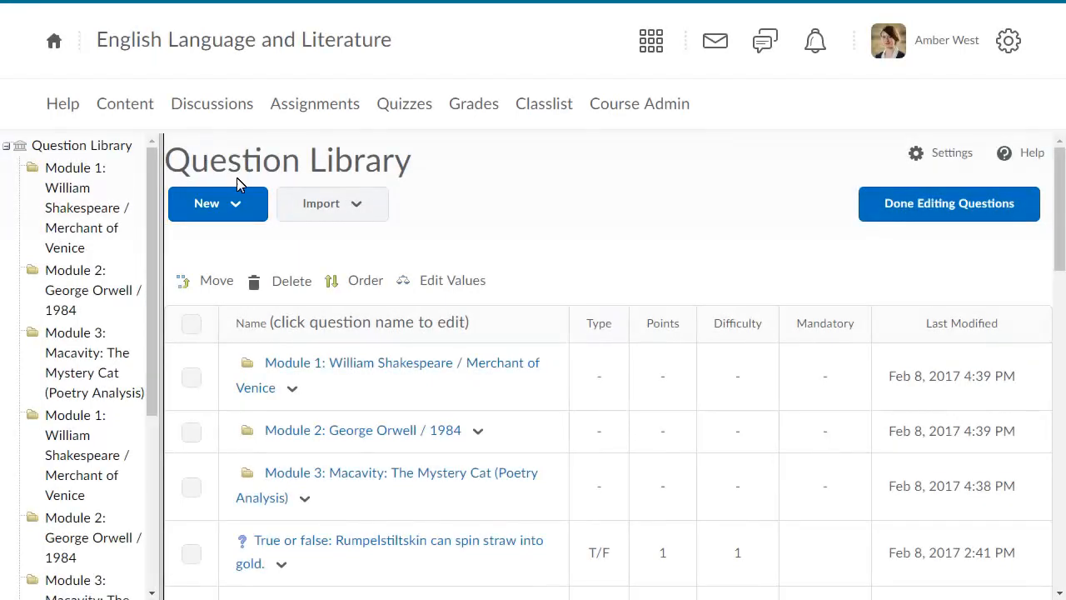
{"action": "left_click", "coordinate": [217, 203]}
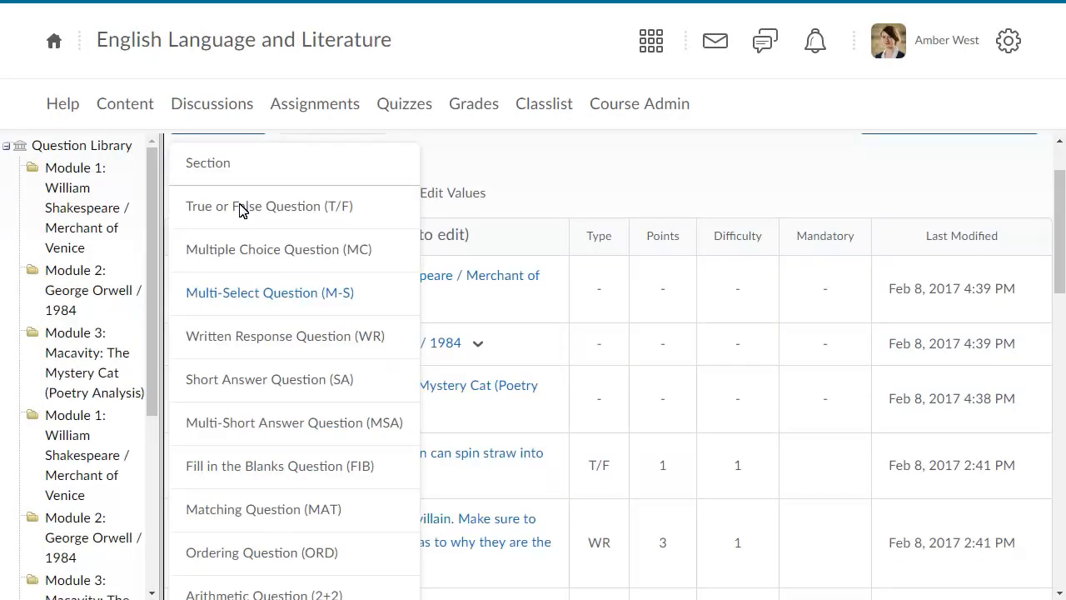
{"action": "mouse_move", "coordinate": [214, 314]}
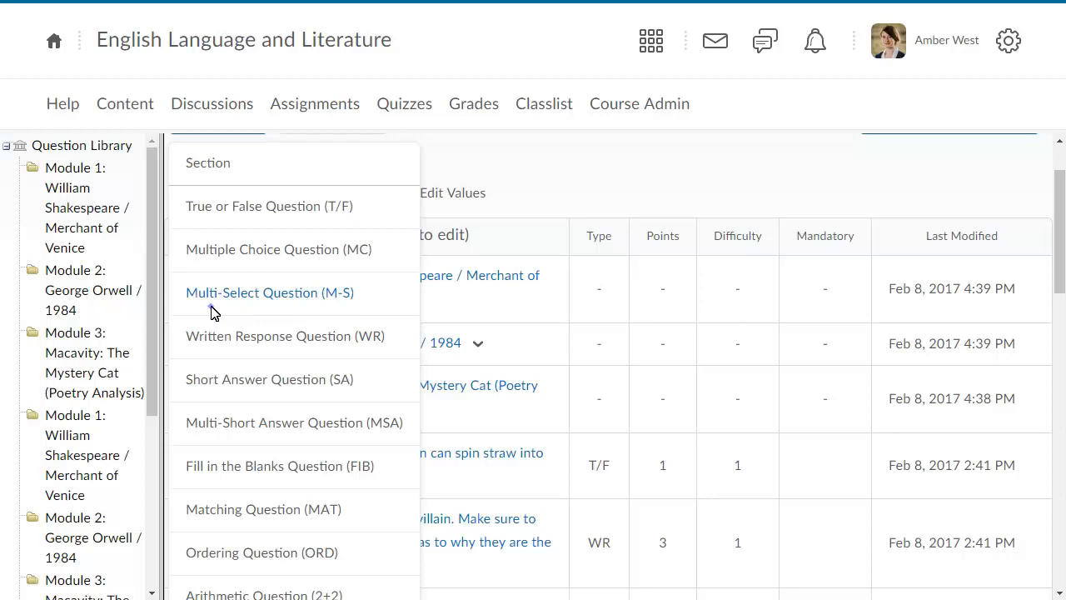
{"action": "left_click", "coordinate": [270, 293]}
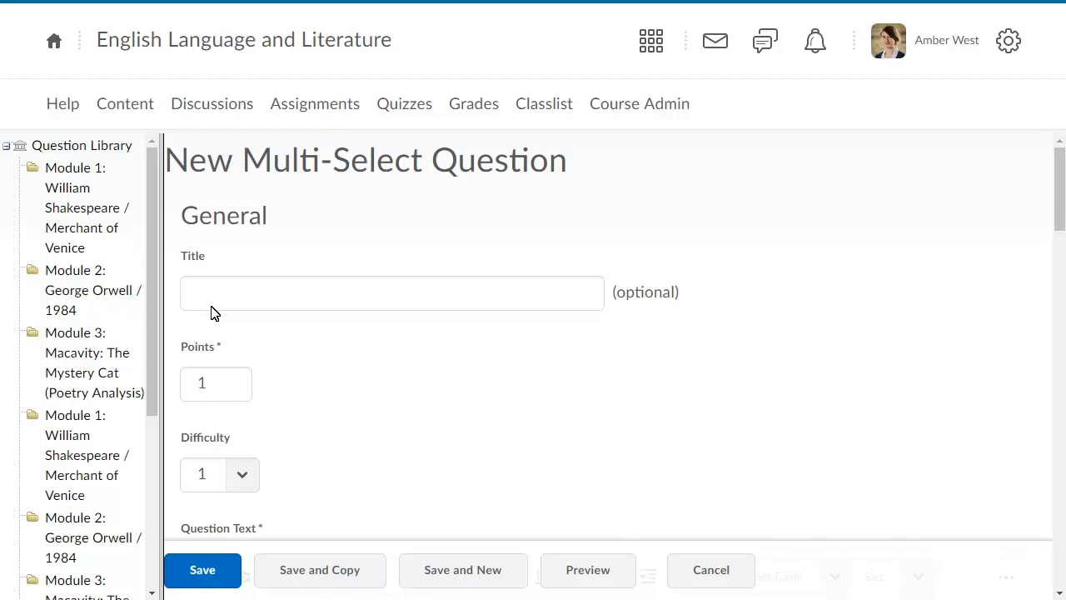
Title the question 'Shakesperian words' and move down to the Question Text editor
{"action": "type", "text": "Shakesperian words"}
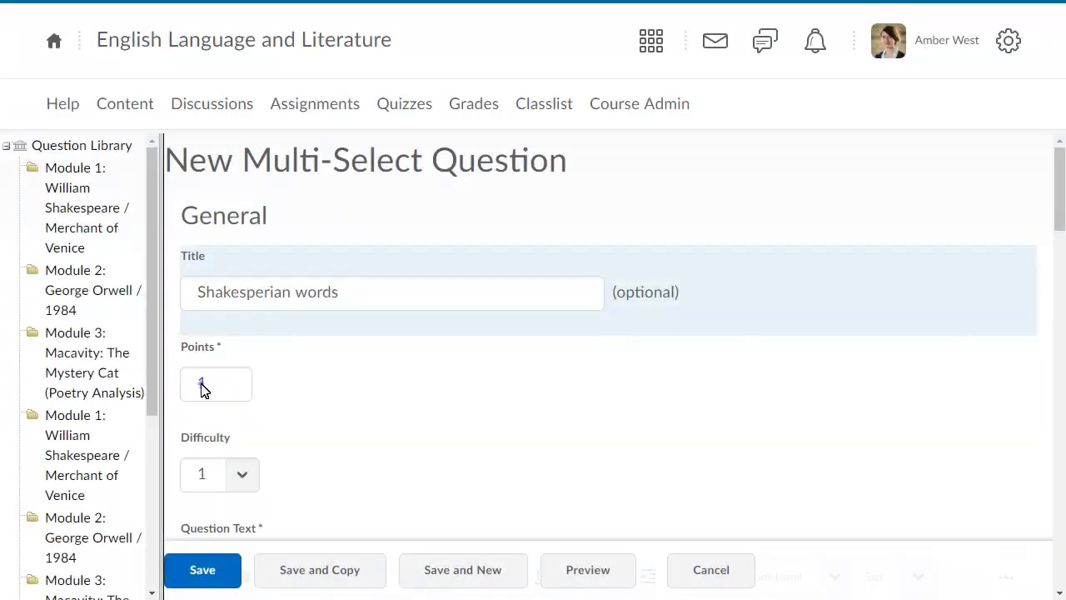
{"action": "scroll", "scroll_direction": "down", "scroll_amount": 3}
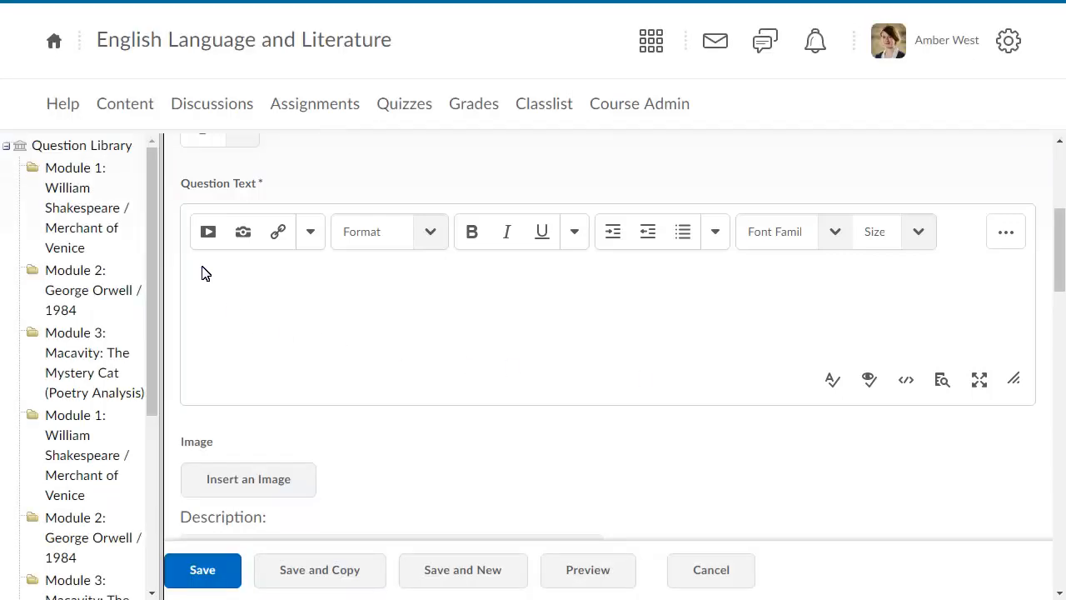
Scroll down to the question text and answer options area
{"action": "scroll", "scroll_direction": "down", "scroll_amount": 3}
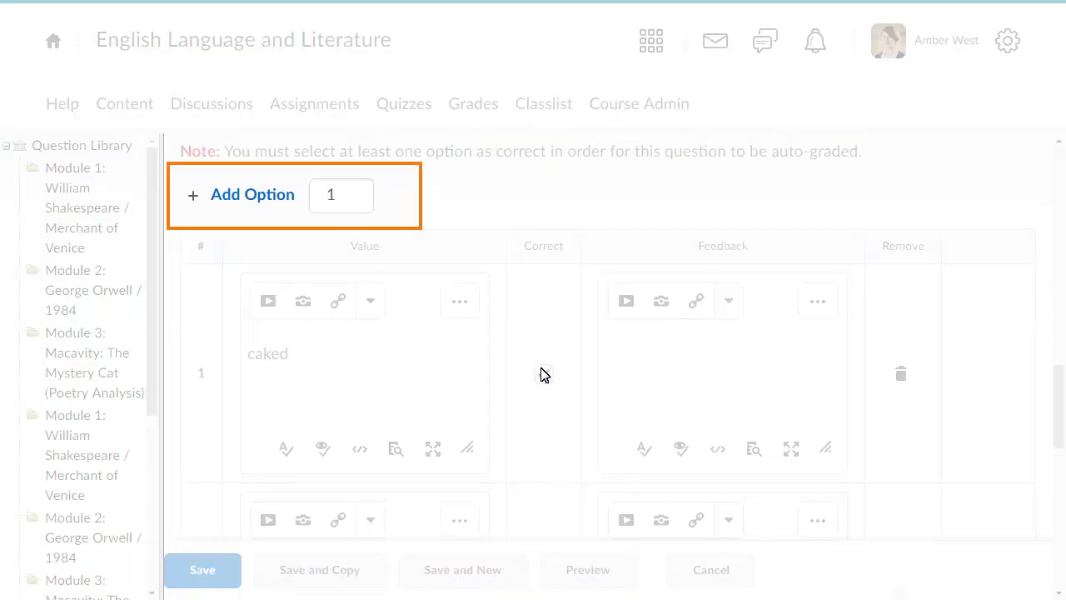
Mark the first option 'caked' as a correct answer
{"action": "left_click", "coordinate": [543, 373]}
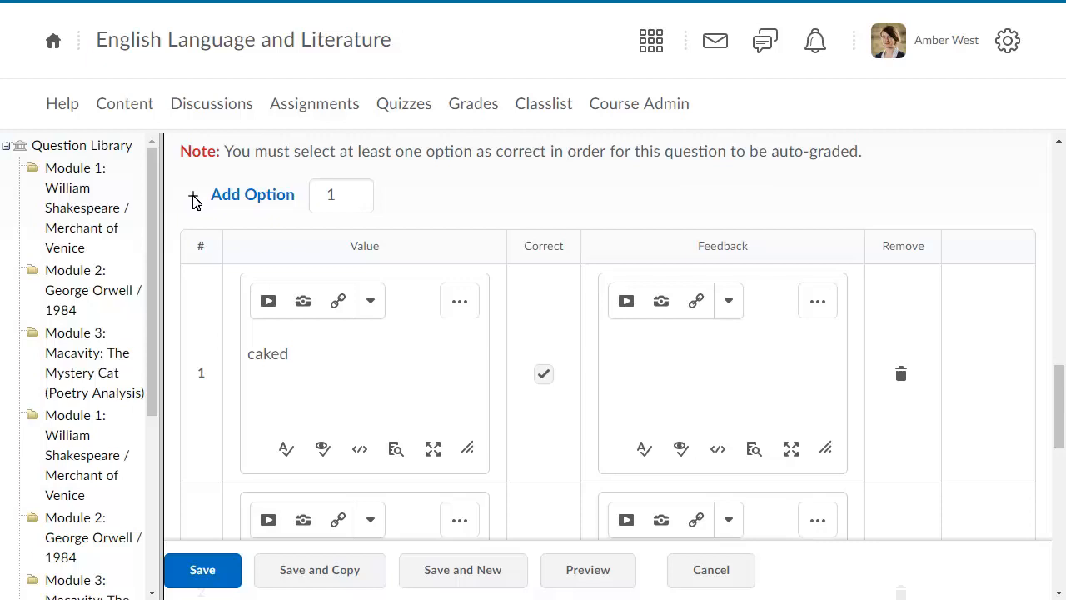
{"action": "mouse_move", "coordinate": [1053, 546]}
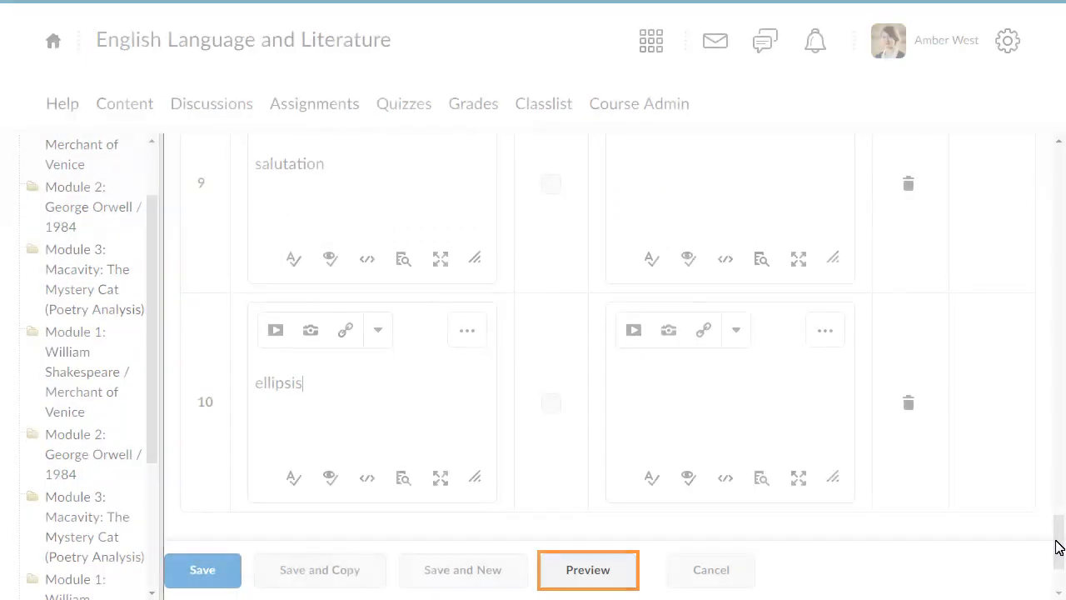
Preview the question as students would see it, then return to the form
{"action": "left_click", "coordinate": [588, 570]}
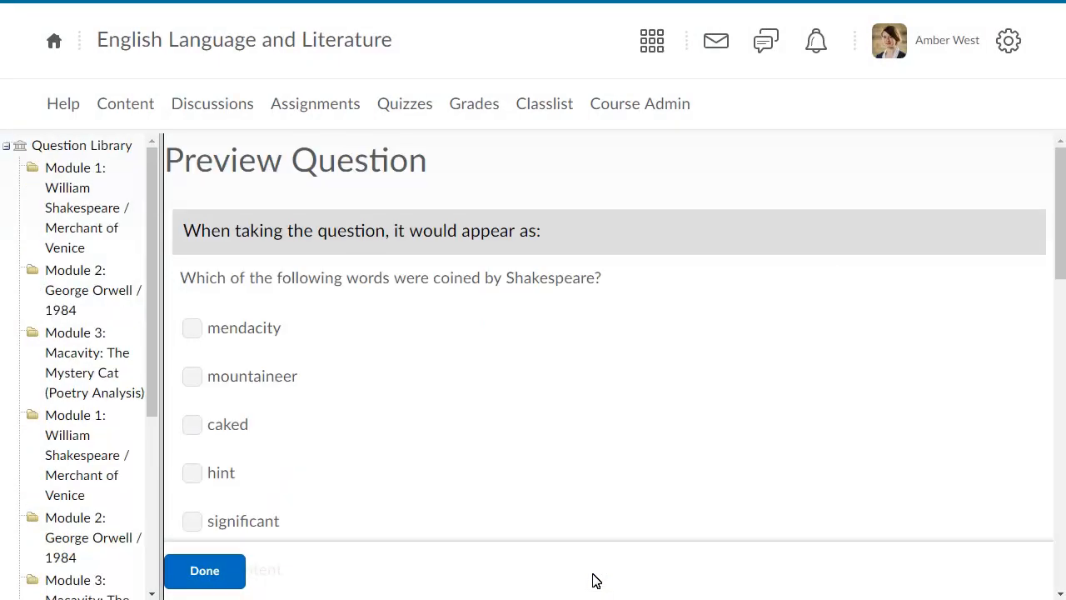
{"action": "left_click", "coordinate": [203, 569]}
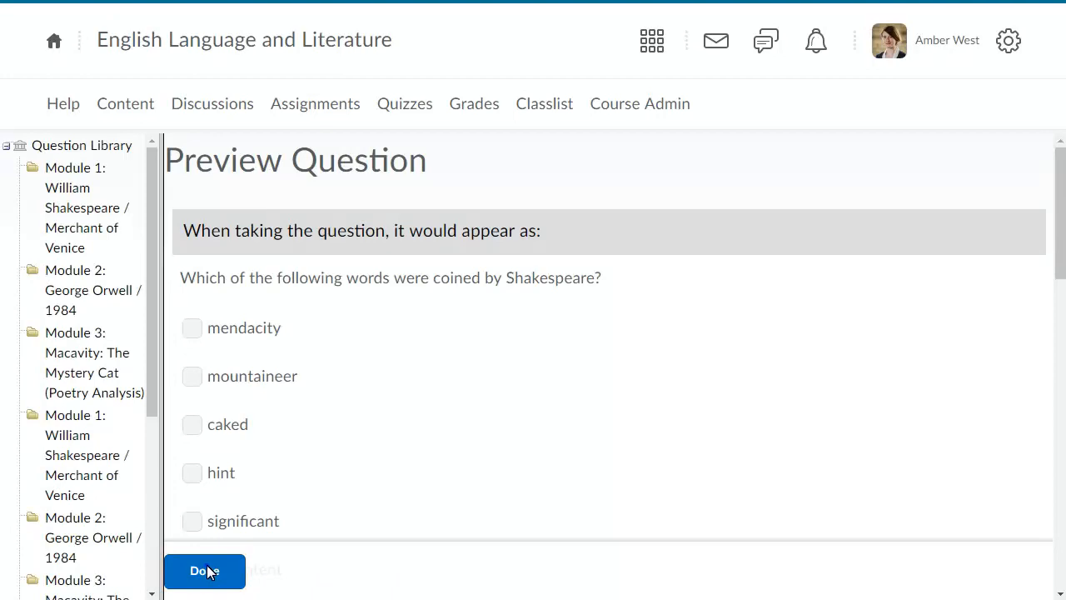
{"action": "left_click", "coordinate": [203, 571]}
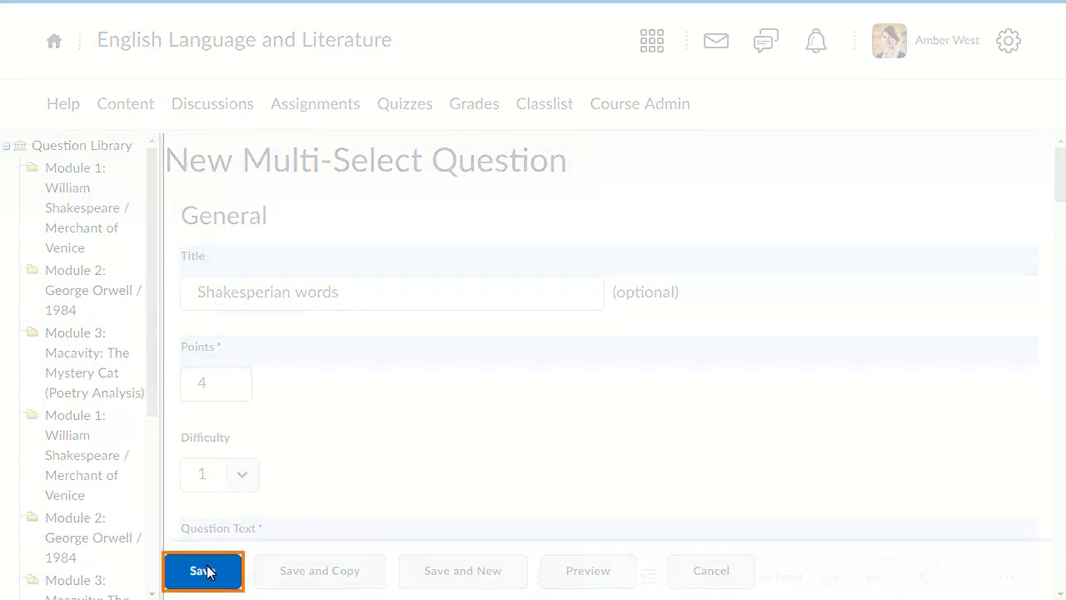
Save the new question to the Question Library
{"action": "left_click", "coordinate": [203, 570]}
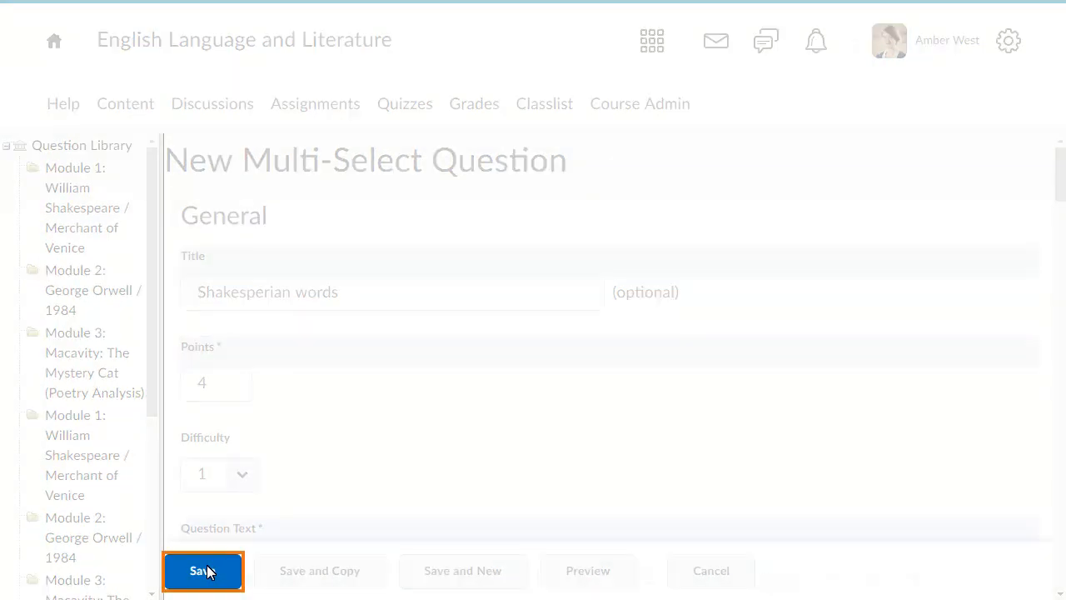
{"action": "left_click", "coordinate": [203, 570]}
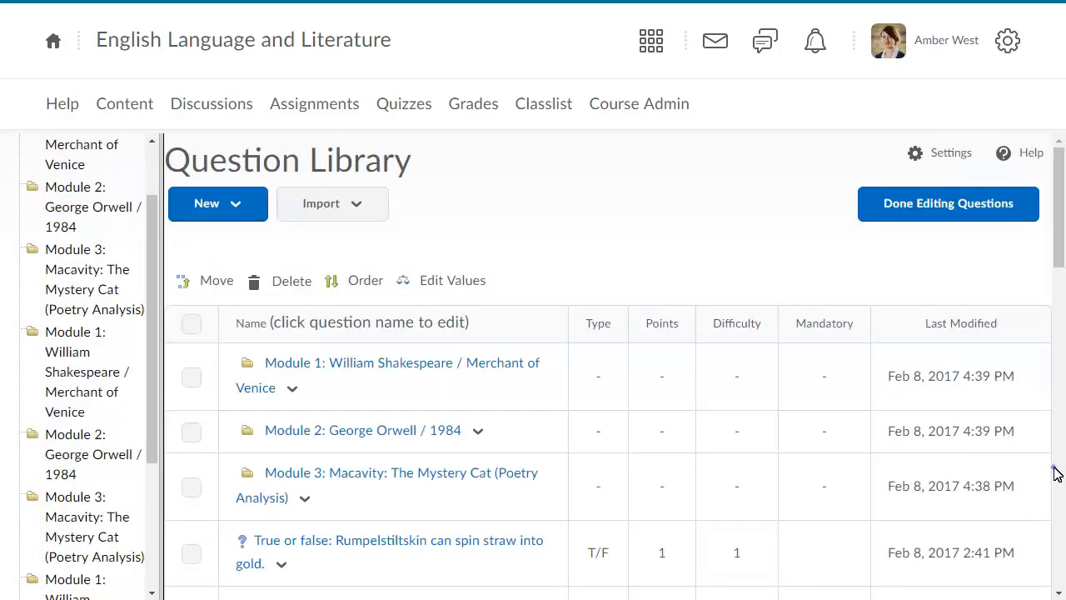